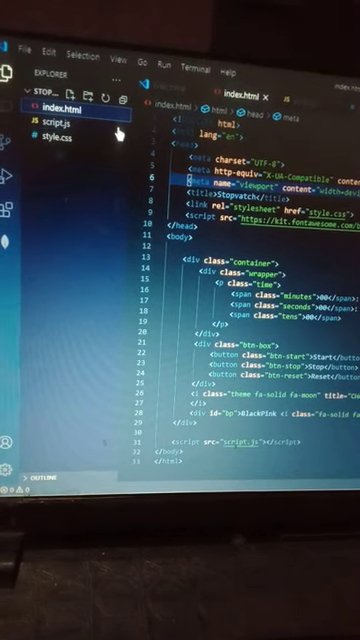
Open script.js to view its time variables, query selectors and start, stop, reset listeners.
click(60, 121)
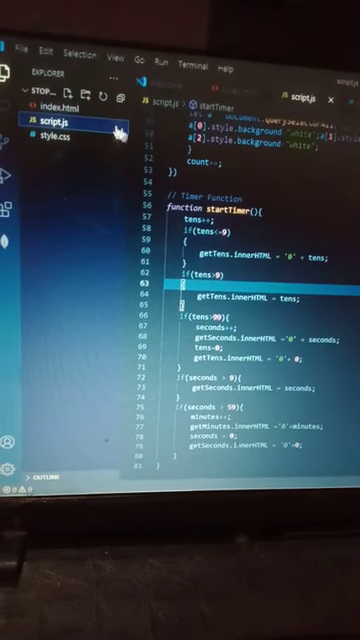
scroll(up, 3)
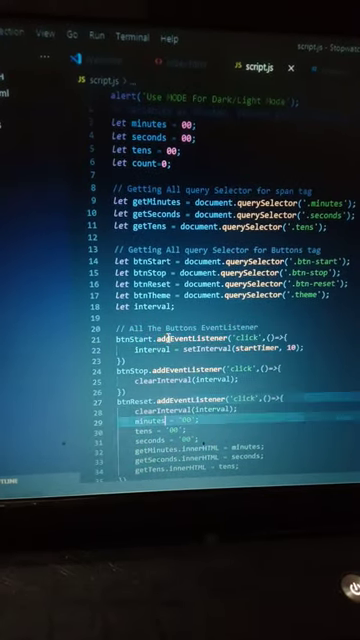
Read through the theme-toggle listener and full startTimer function, then open style.css.
scroll(down, 3)
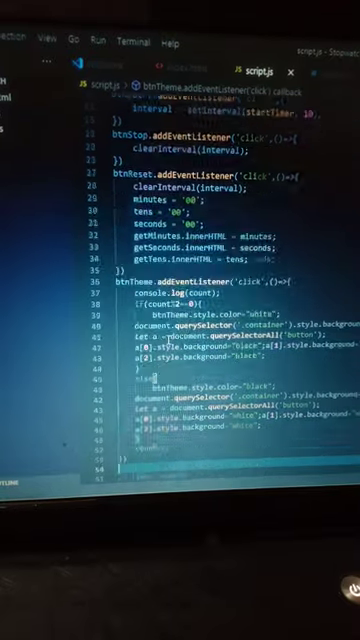
scroll(down, 3)
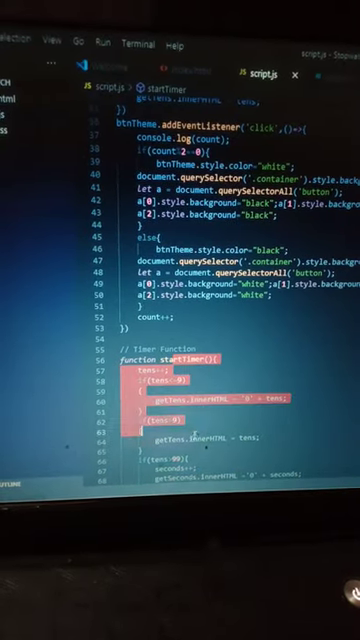
scroll(down, 3)
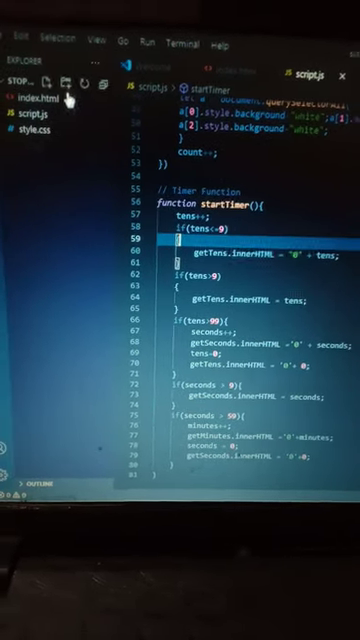
click(45, 128)
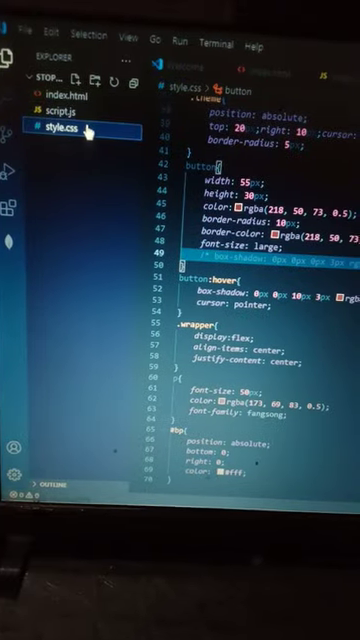